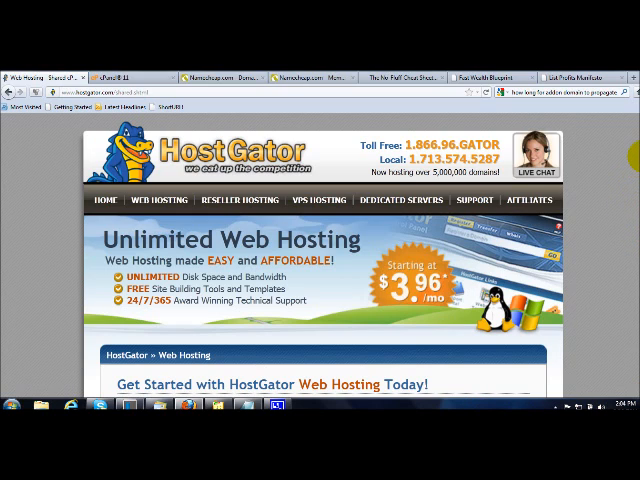
Search Namecheap for 'listprofitsmanifesto' with the .com extension.
{"action": "scroll", "scroll_direction": "down", "scroll_amount": 3}
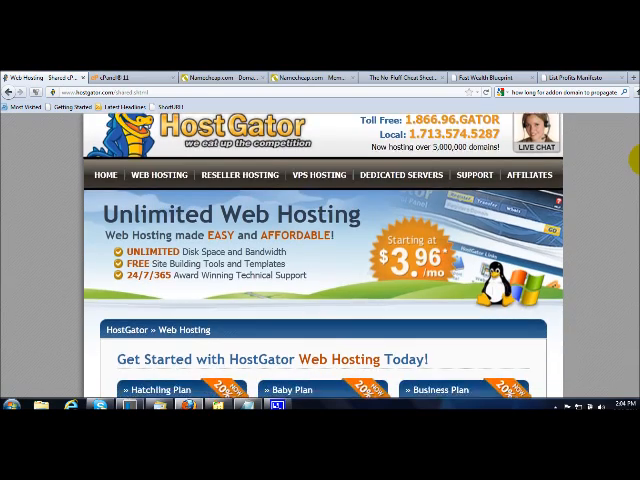
{"action": "scroll", "scroll_direction": "down", "scroll_amount": 3}
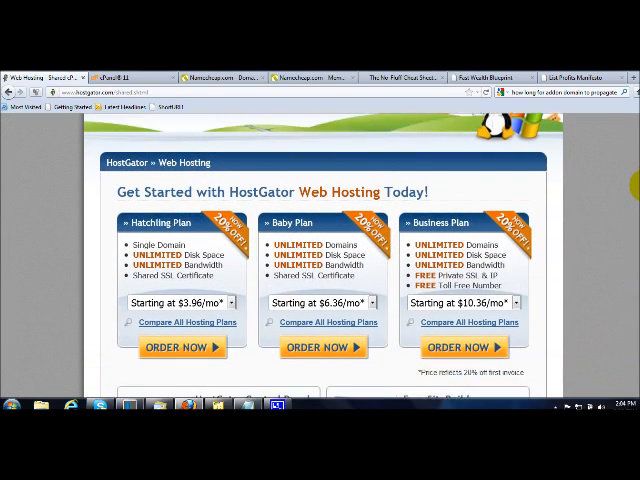
{"action": "scroll", "scroll_direction": "down", "scroll_amount": 3}
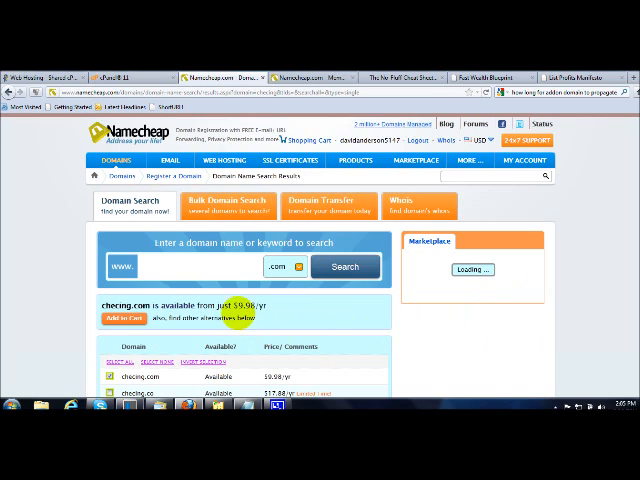
{"action": "mouse_move", "coordinate": [213, 265]}
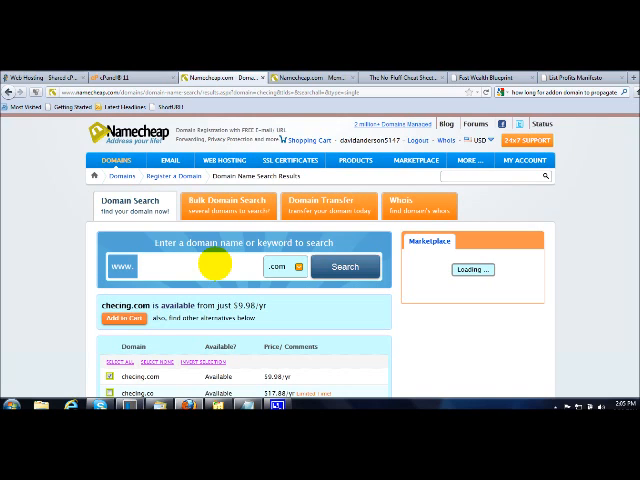
{"action": "type", "text": "list"}
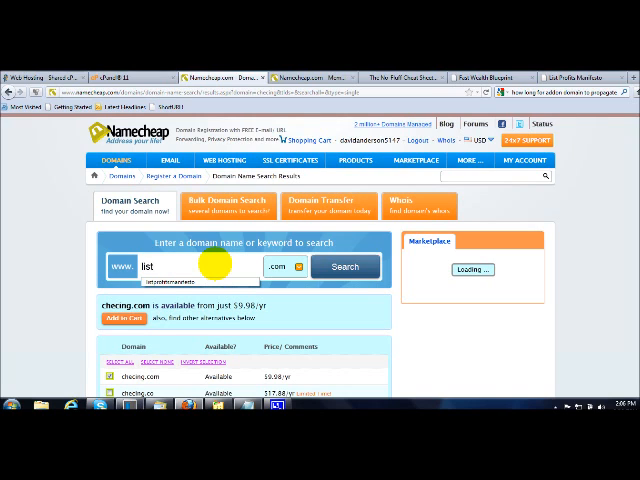
{"action": "type", "text": "p"}
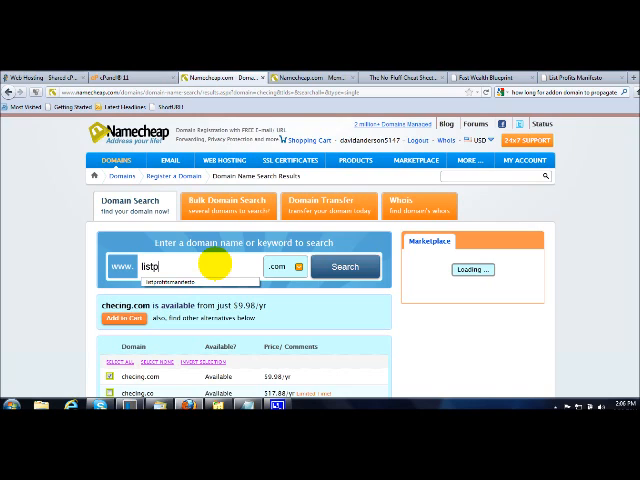
{"action": "type", "text": "rofits"}
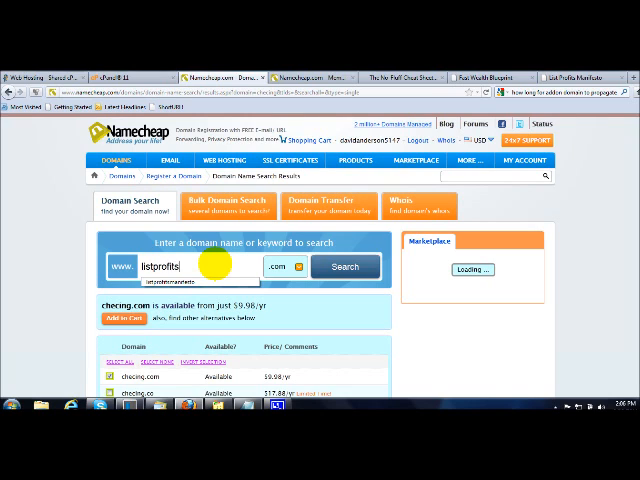
{"action": "type", "text": "manifesto"}
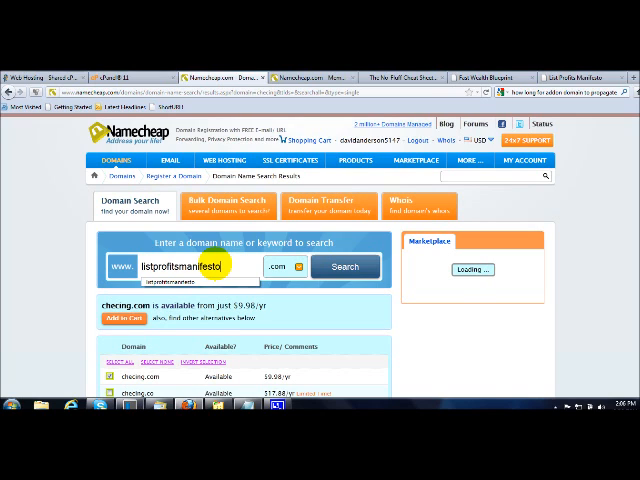
{"action": "left_click", "coordinate": [345, 266]}
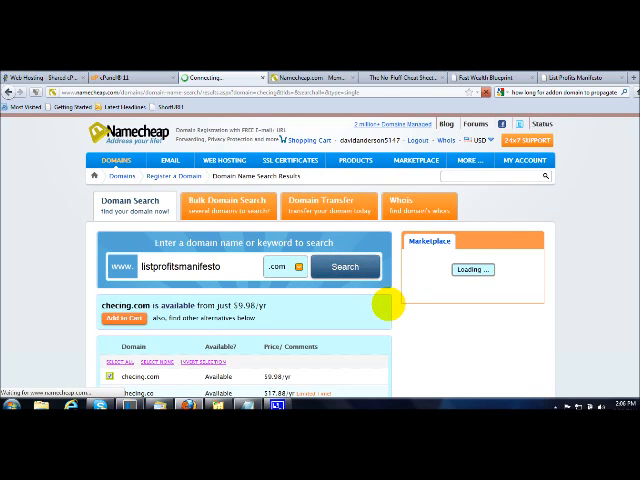
Confirm listprofitsmanifesto.com is taken, review alternative extensions, then go back to the cPanel tab.
{"action": "left_click", "coordinate": [345, 266]}
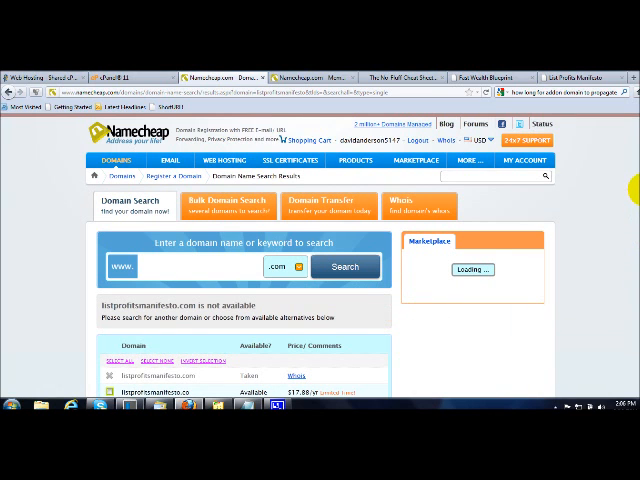
{"action": "scroll", "scroll_direction": "down", "scroll_amount": 3}
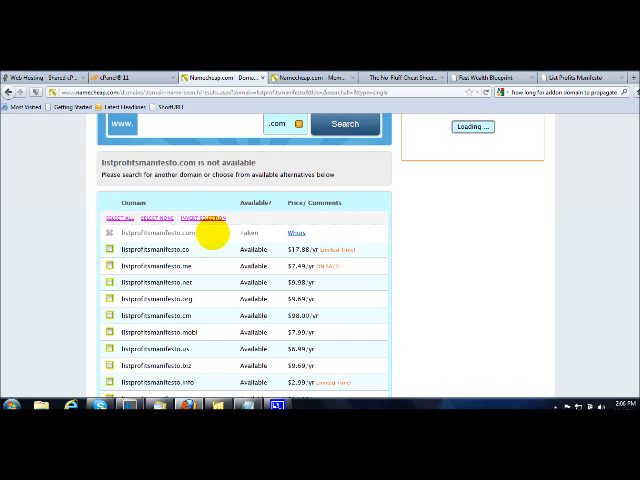
{"action": "mouse_move", "coordinate": [397, 342]}
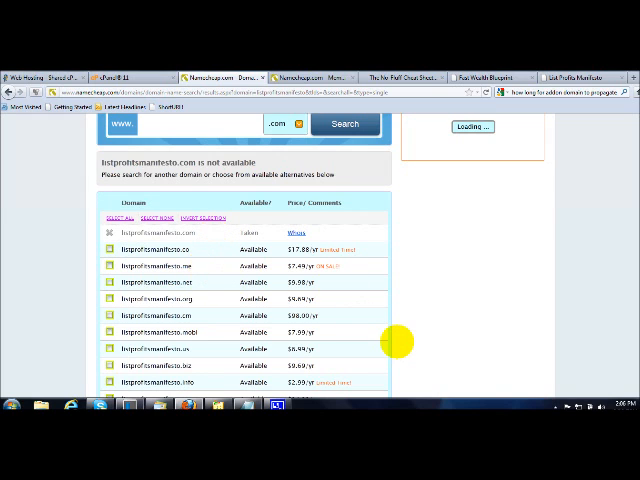
{"action": "scroll", "scroll_direction": "down", "scroll_amount": 3}
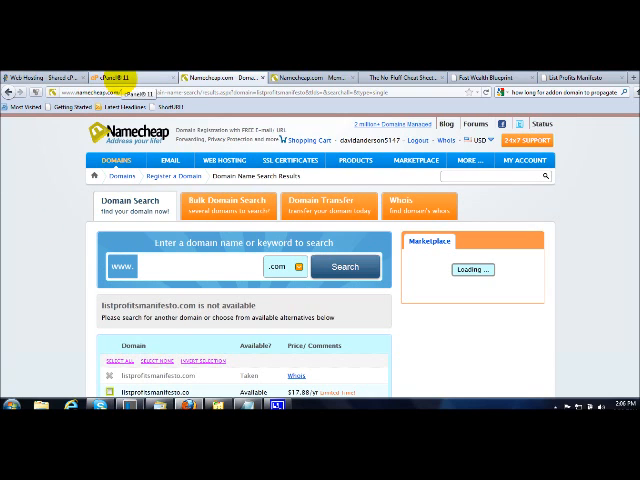
{"action": "left_click", "coordinate": [113, 75]}
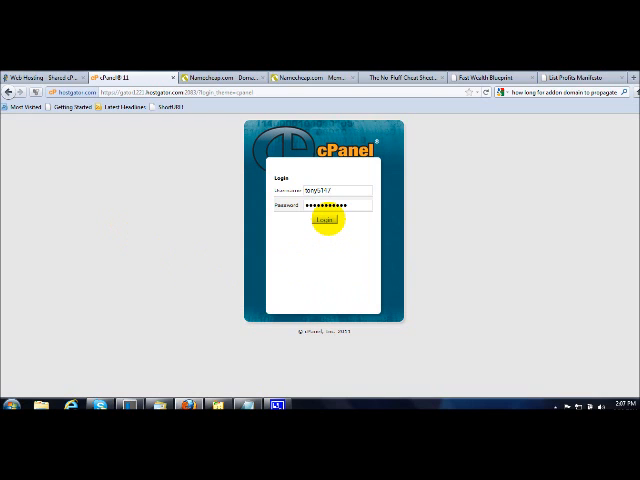
Log in to HostGator cPanel and scroll the dashboard down to the Domains section.
{"action": "left_click", "coordinate": [330, 221]}
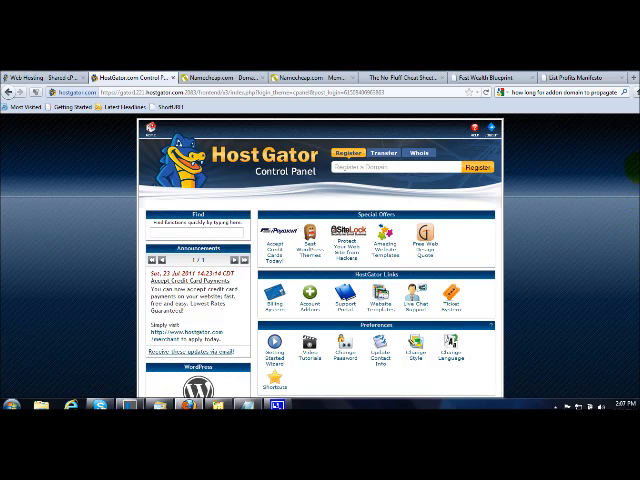
{"action": "scroll", "scroll_direction": "down", "scroll_amount": 3}
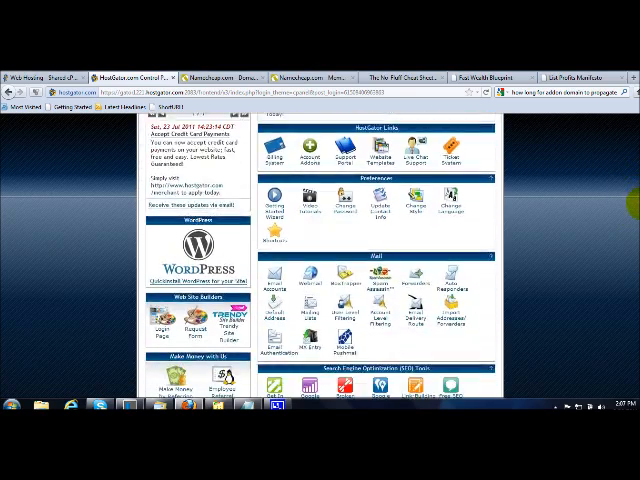
{"action": "scroll", "scroll_direction": "down", "scroll_amount": 3}
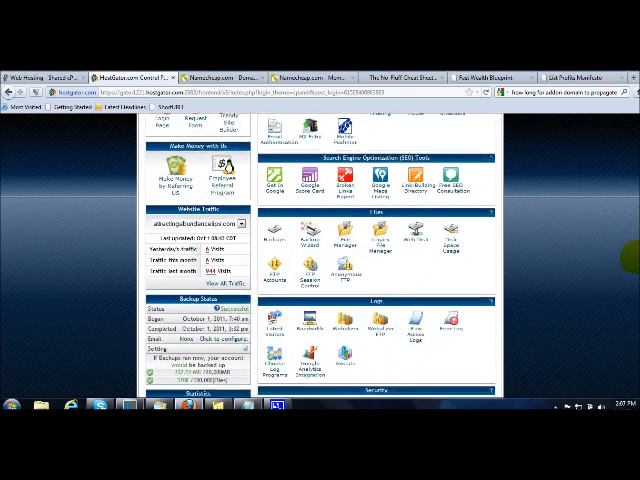
{"action": "scroll", "scroll_direction": "down", "scroll_amount": 3}
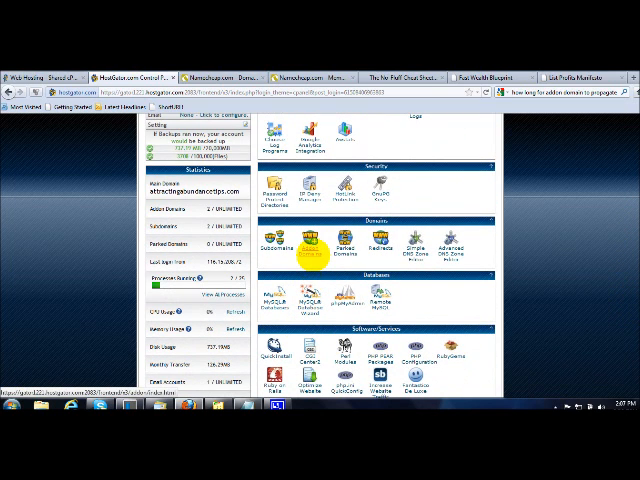
{"action": "mouse_move", "coordinate": [308, 245]}
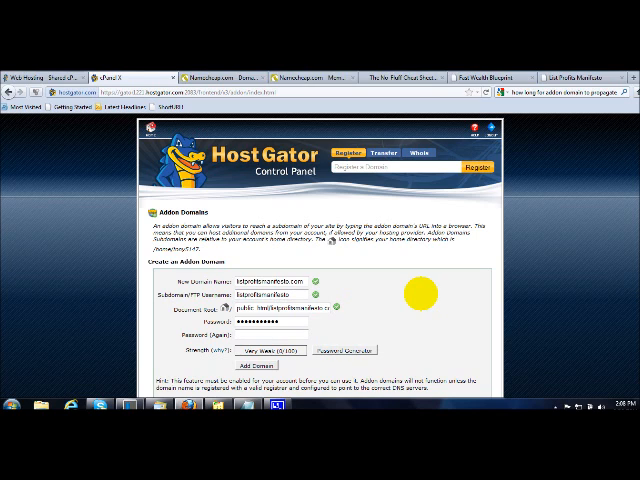
Scroll down the cPanel page toward the Create an Addon Domain form.
{"action": "scroll", "scroll_direction": "down", "scroll_amount": 3}
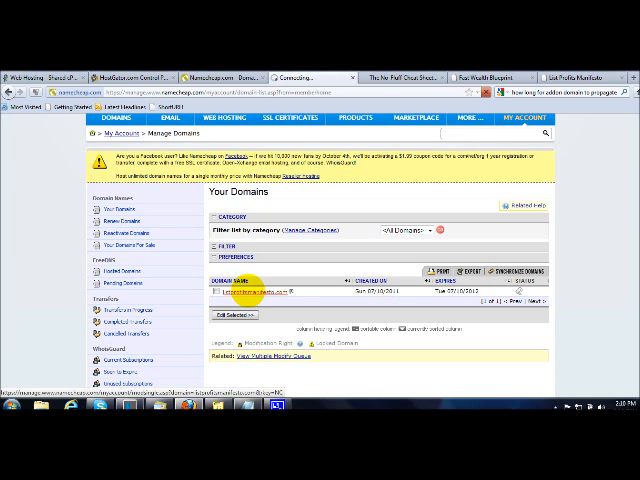
Open the Namecheap settings page for listprofitsmanifesto.com.
{"action": "left_click", "coordinate": [238, 293]}
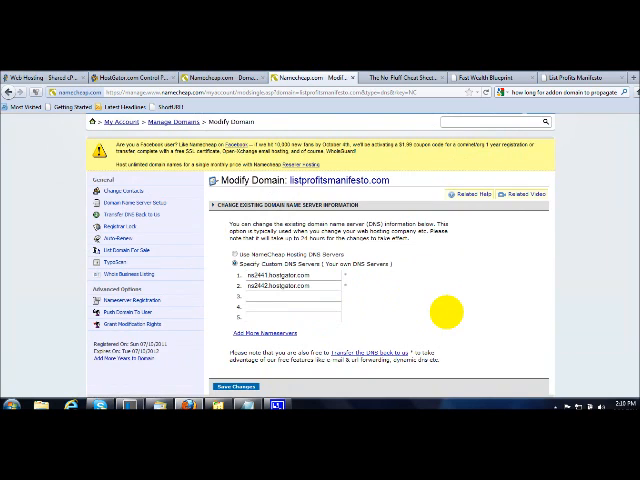
{"action": "mouse_move", "coordinate": [310, 322]}
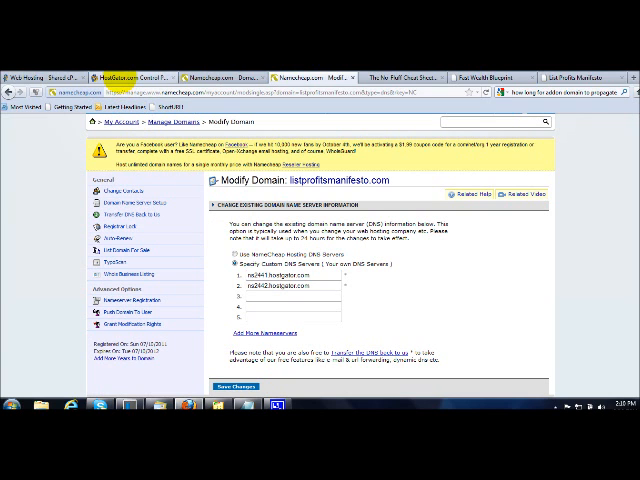
{"action": "left_click", "coordinate": [130, 77]}
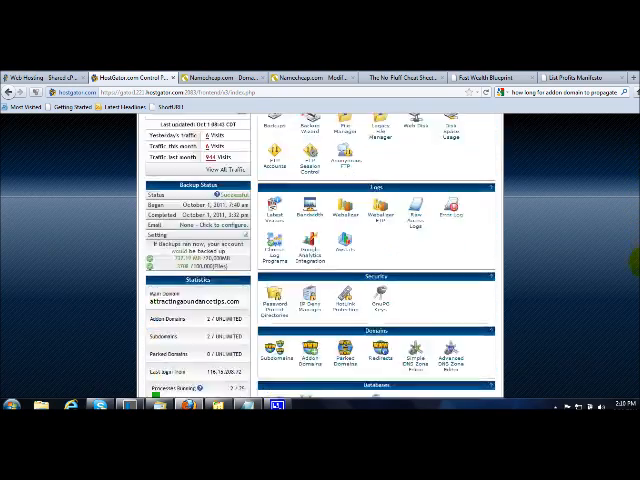
{"action": "scroll", "scroll_direction": "down", "scroll_amount": 3}
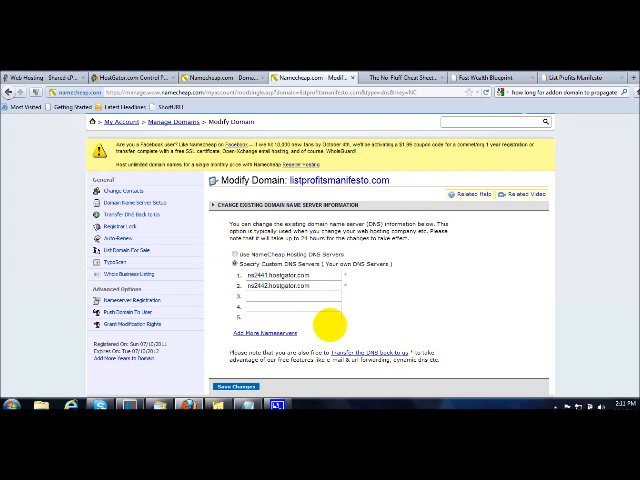
Scroll down the Modify Domain page toward the Save Changes button.
{"action": "scroll", "scroll_direction": "down", "scroll_amount": 3}
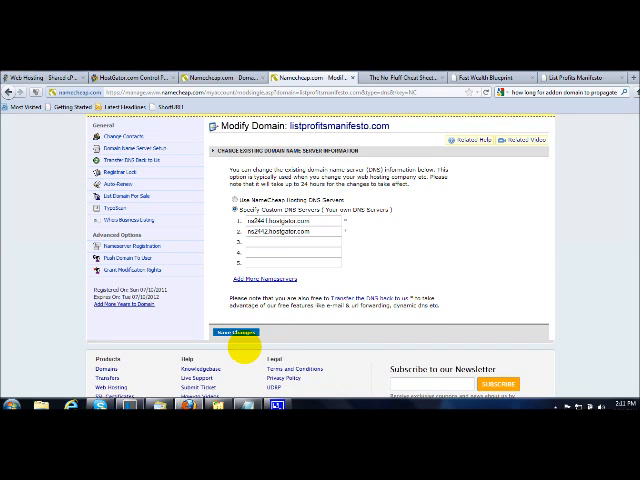
{"action": "mouse_move", "coordinate": [452, 334]}
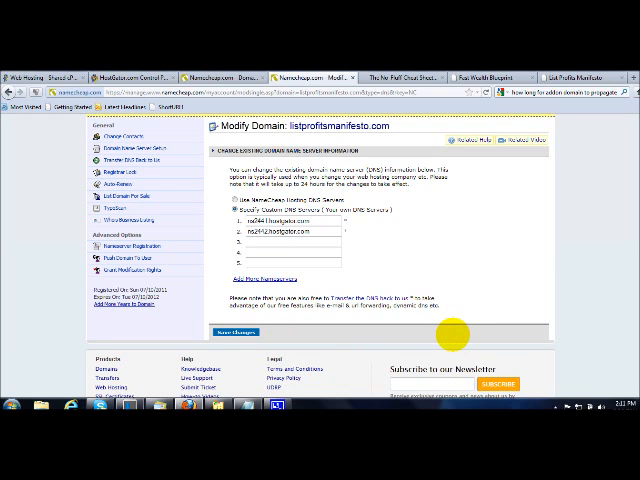